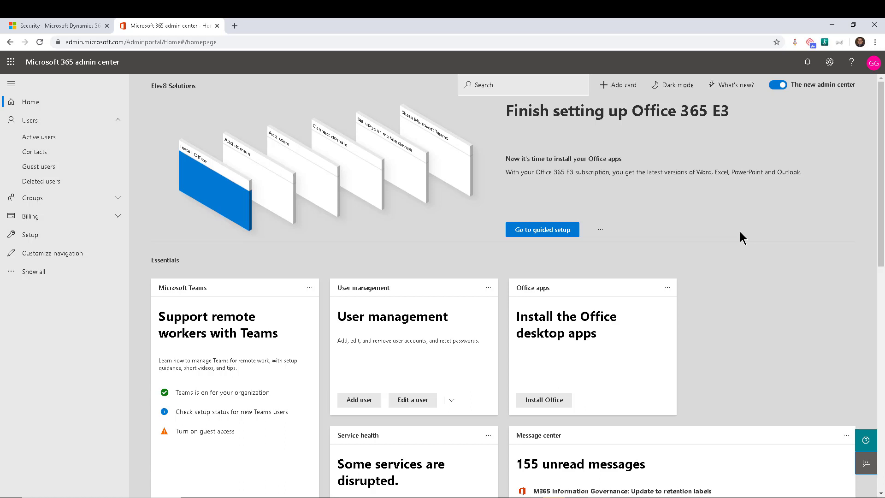
mouse_move(35, 151)
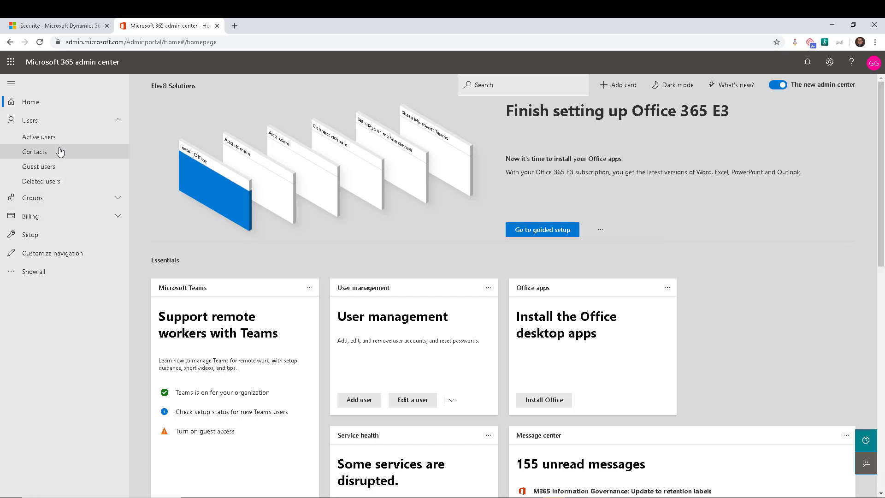
- Show the Active users list with the one existing Dynamics 365-licensed user
left_click(38, 136)
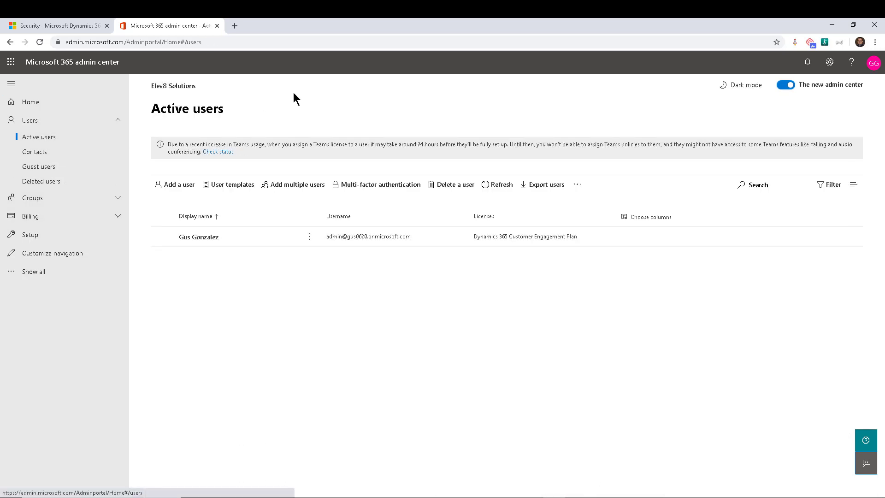
mouse_move(330, 109)
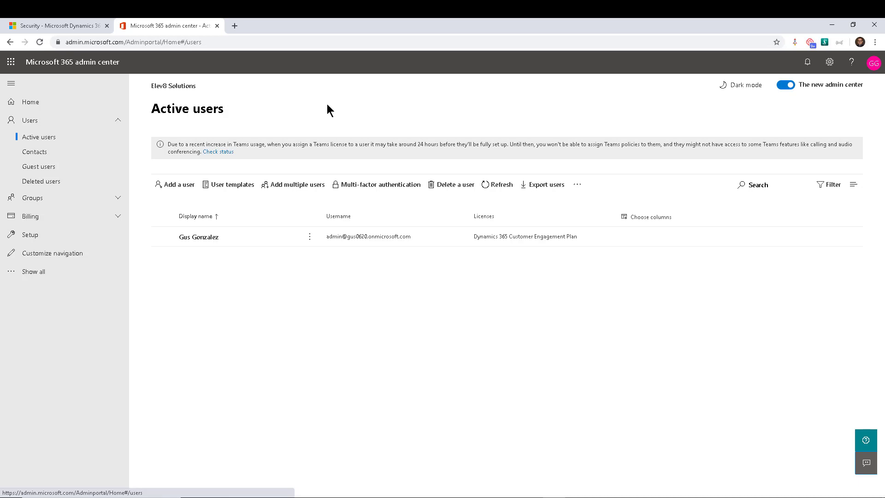
mouse_move(277, 126)
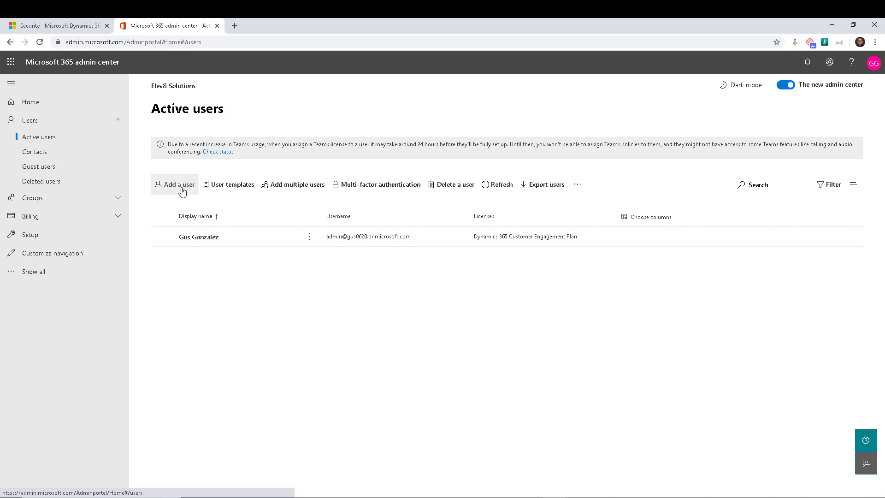
- Start a new user with first name CRM, last name Integration, display name CRM Integration
left_click(174, 185)
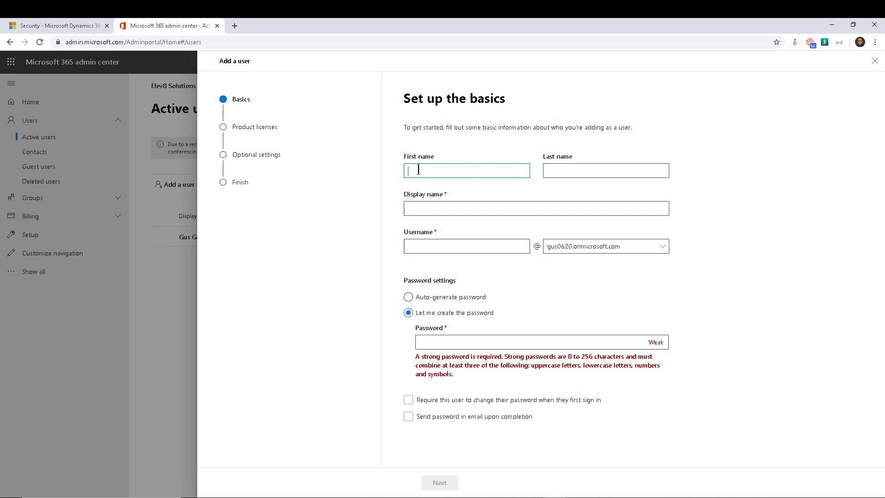
type("CRM")
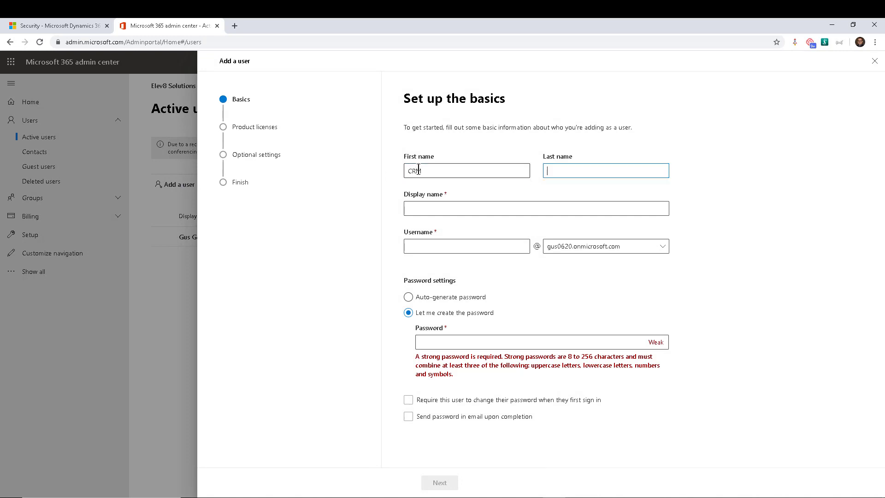
type("Integrations")
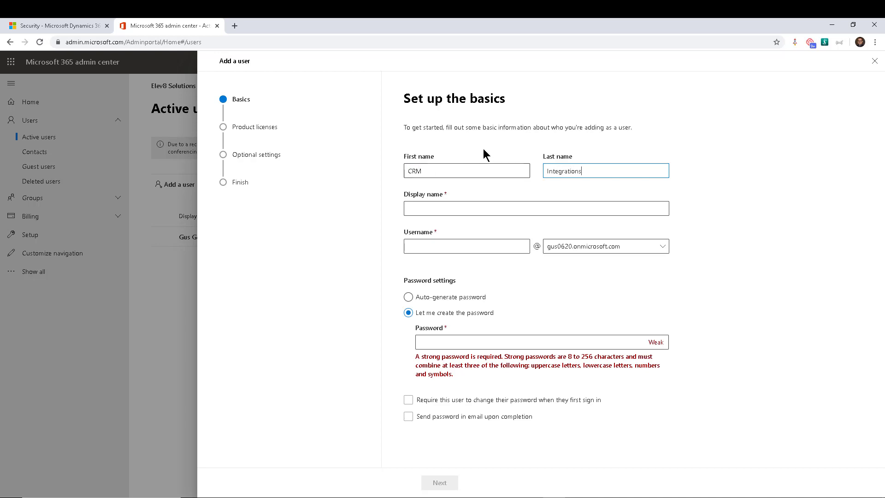
key("Backspace")
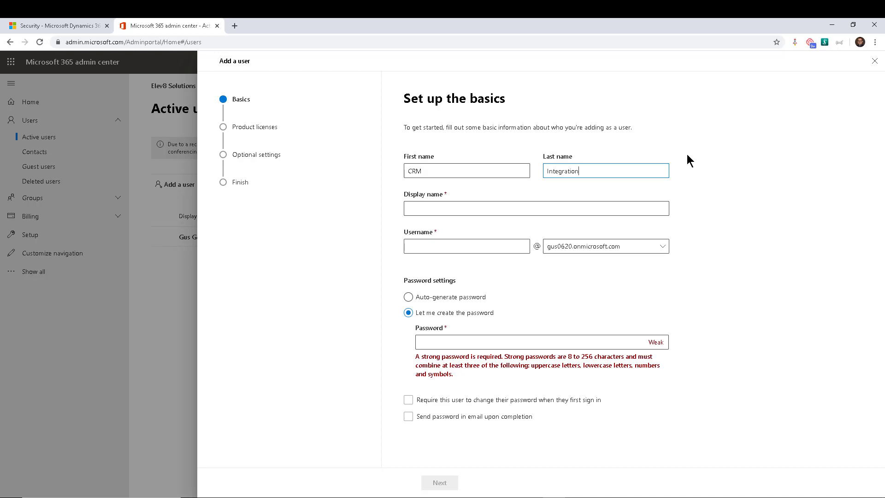
type("CRM Integration")
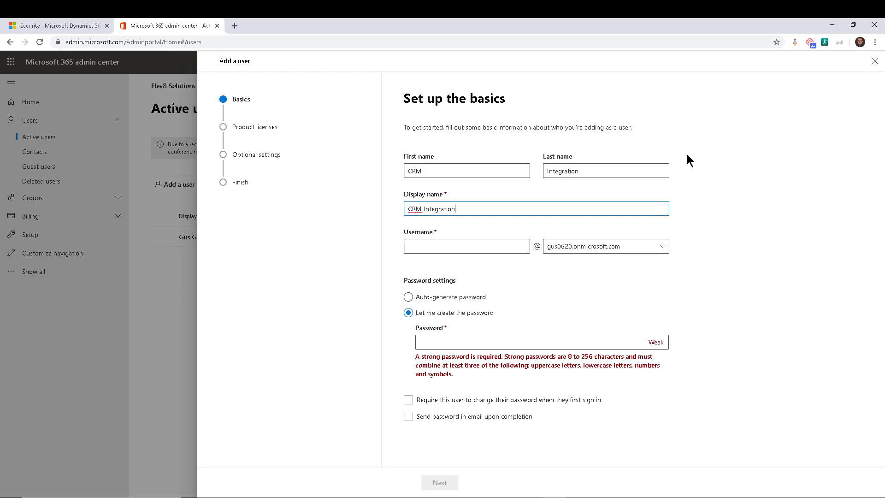
- Give the user the username crm and a strong password, without forcing a password change
left_click(466, 246)
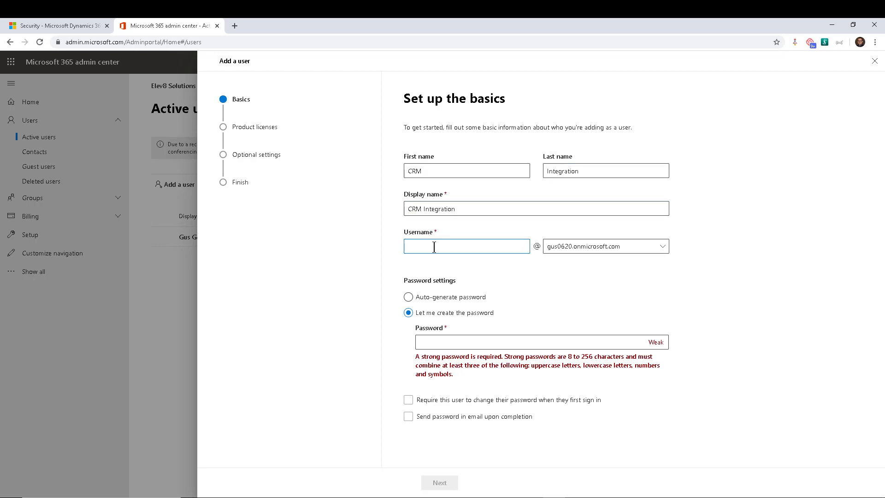
type("crm")
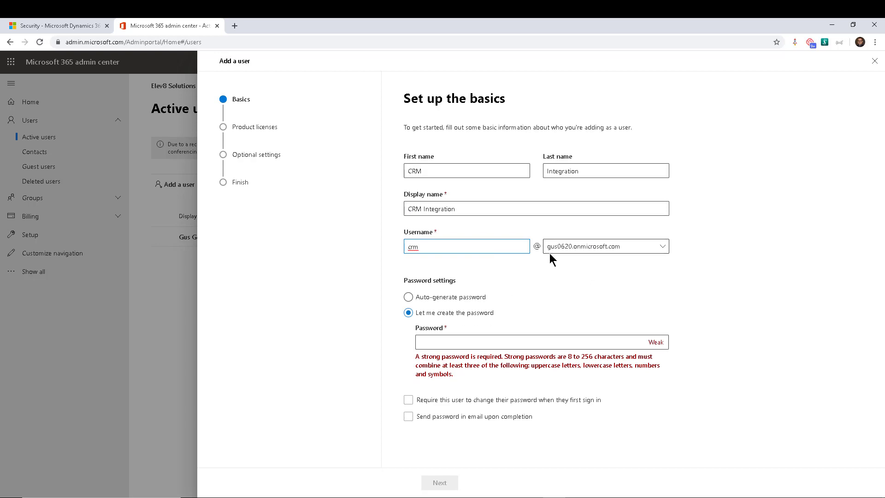
mouse_move(384, 286)
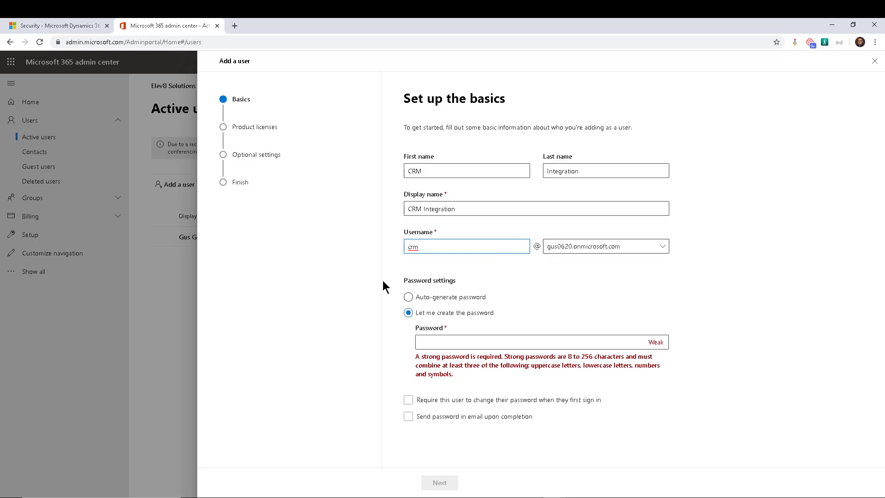
mouse_move(393, 301)
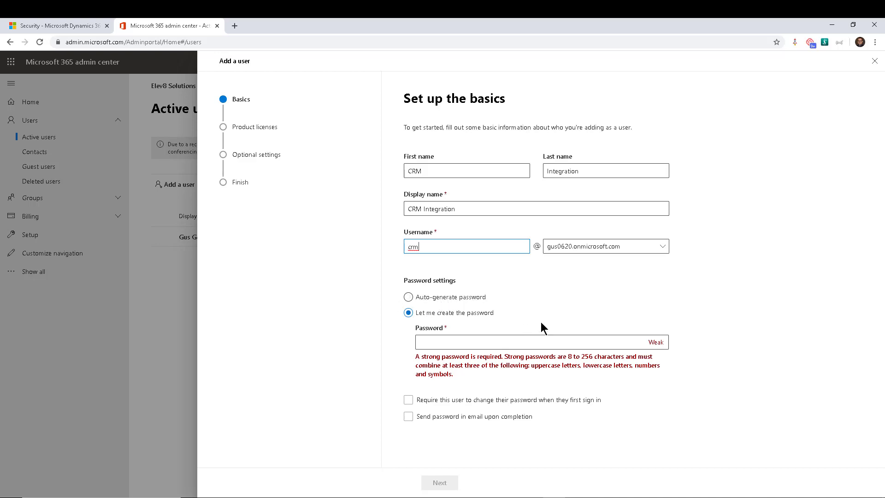
mouse_move(520, 321)
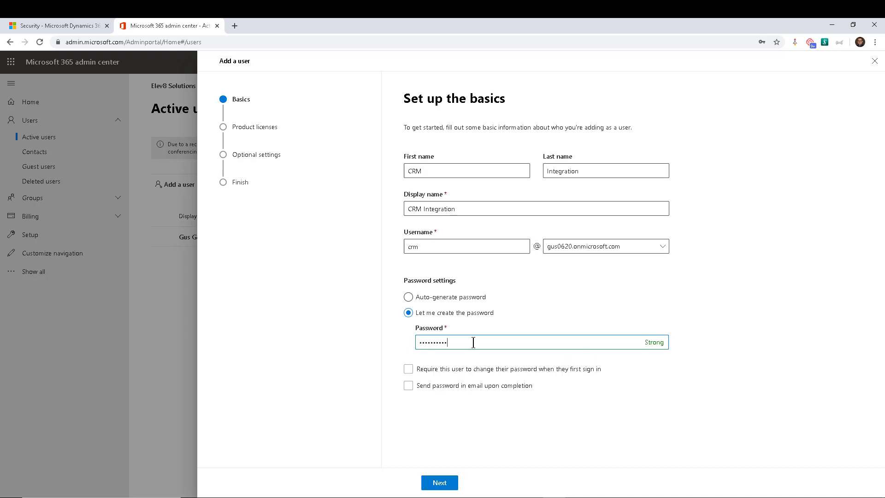
left_click(408, 369)
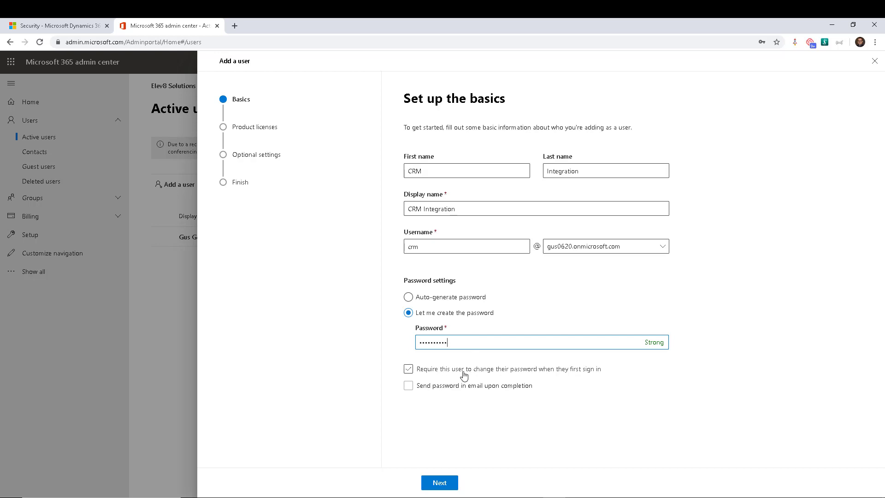
left_click(409, 369)
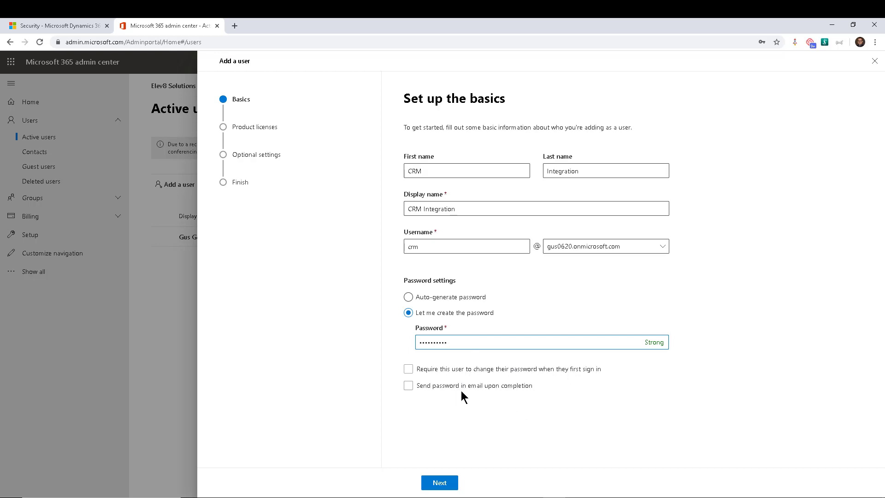
- Assign the Dynamics 365 Customer Engagement Plan license and continue to optional settings
left_click(439, 482)
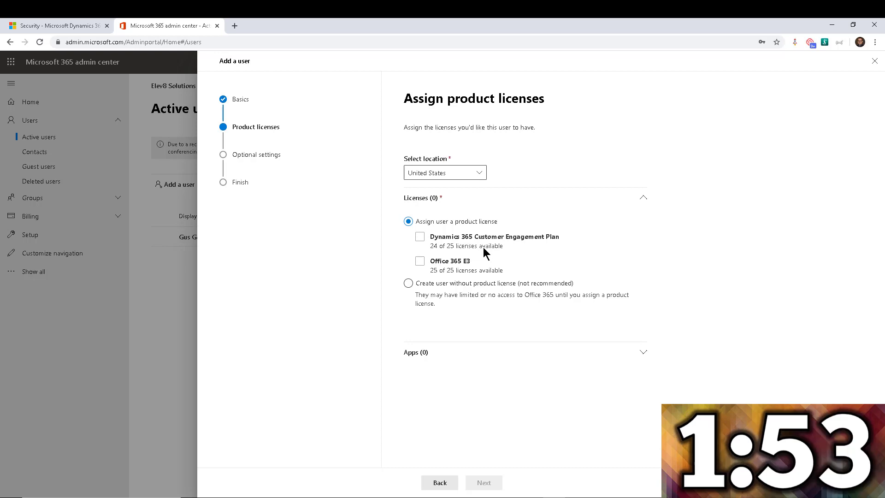
left_click(421, 236)
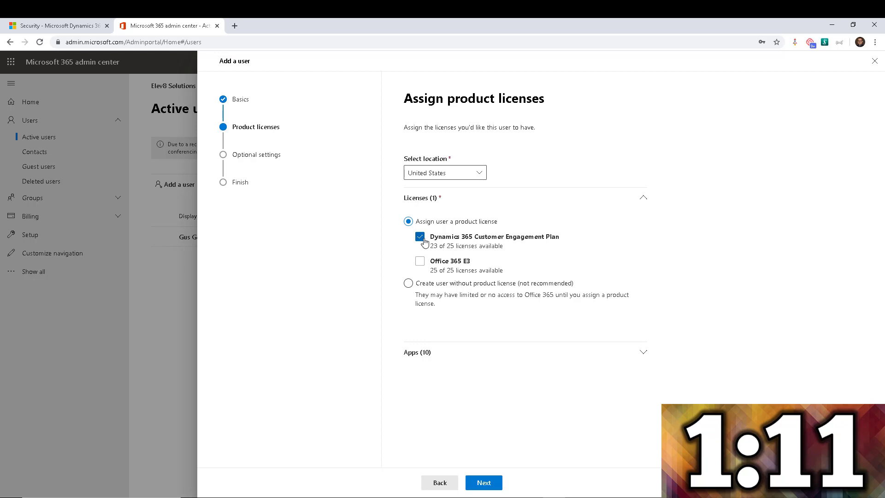
left_click(482, 482)
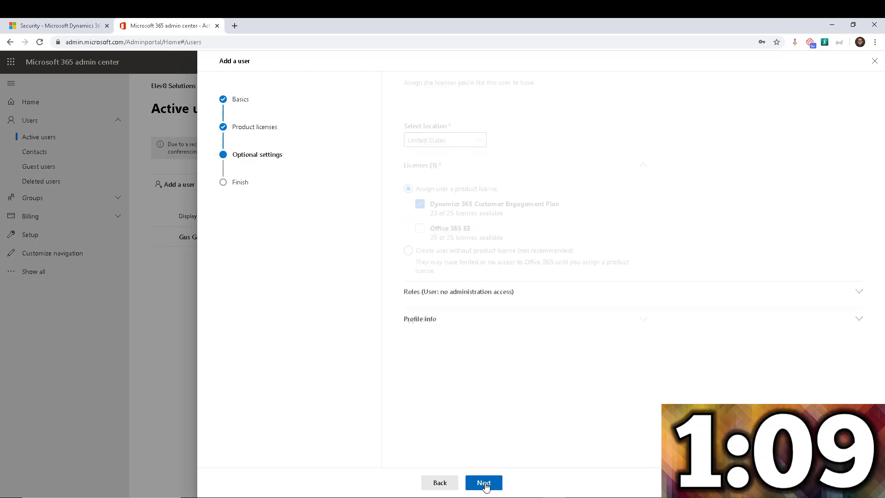
- Finish adding CRM Integration and return to the Active users list
left_click(483, 482)
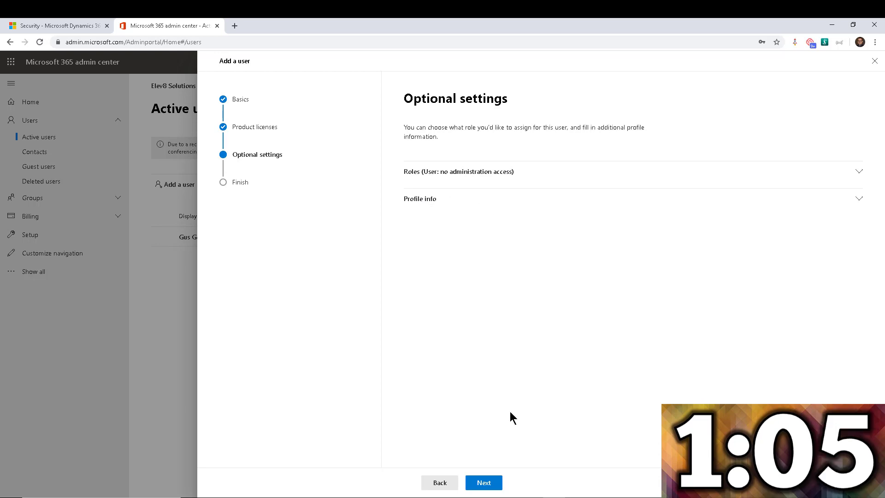
left_click(482, 483)
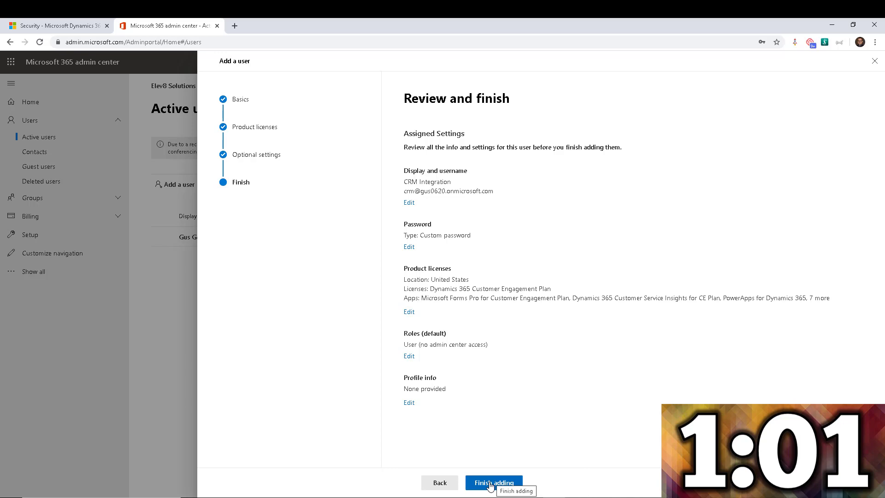
left_click(492, 482)
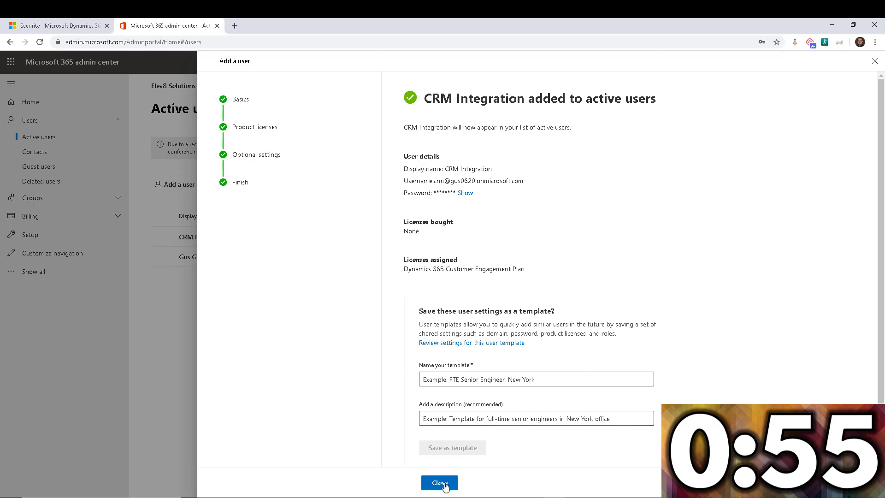
left_click(439, 483)
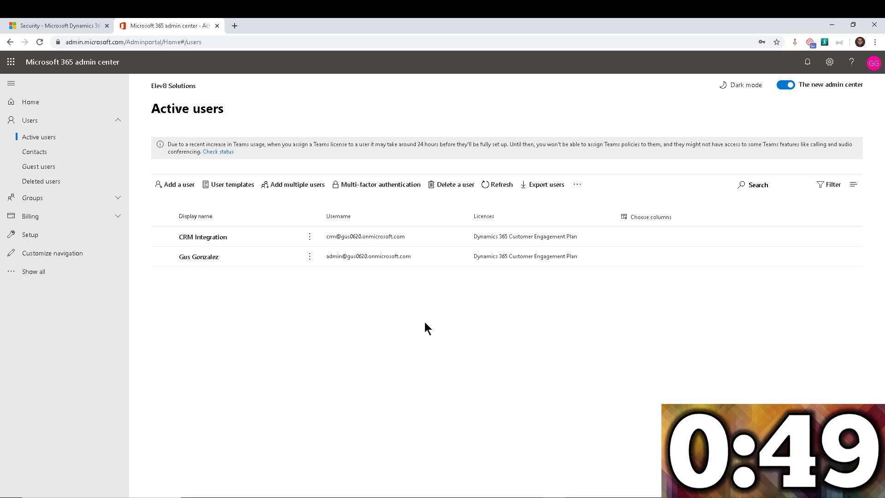
- Open the CRM Integration user record from Dynamics 365 Security > Users
left_click(57, 26)
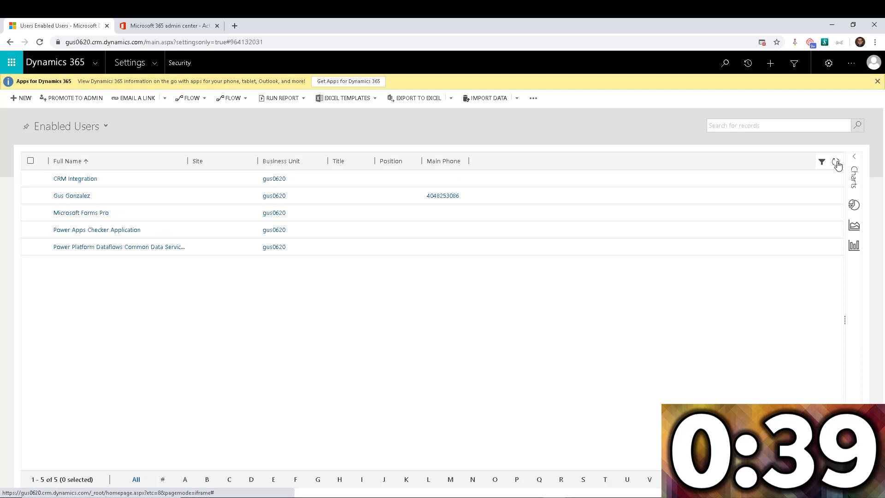
mouse_move(71, 195)
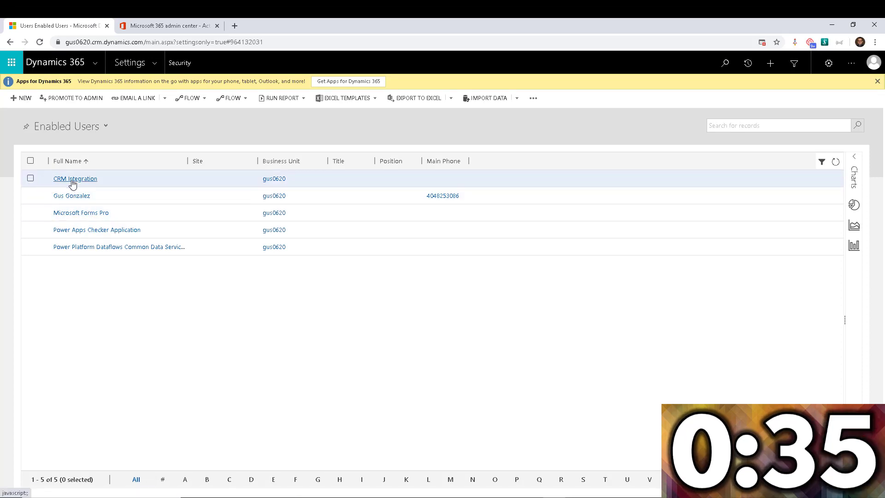
left_click(75, 178)
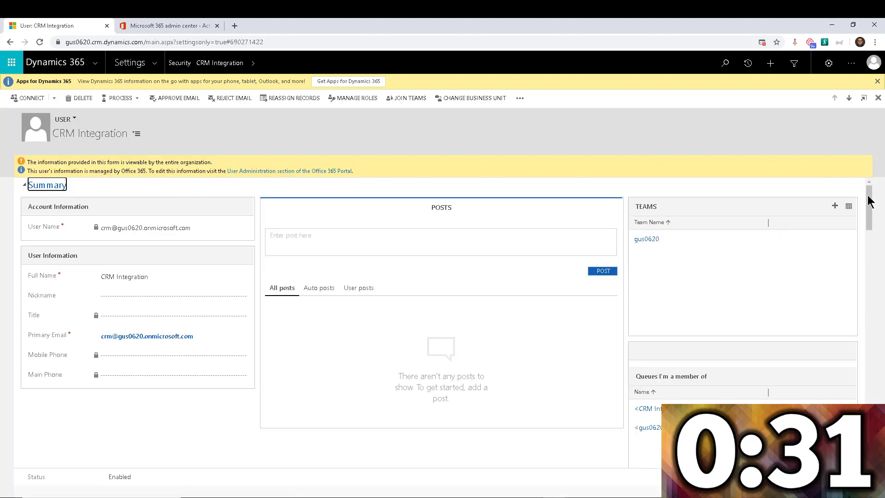
- Set CRM Integration's Access Mode to Non-interactive and return to Security settings
scroll("down", 3)
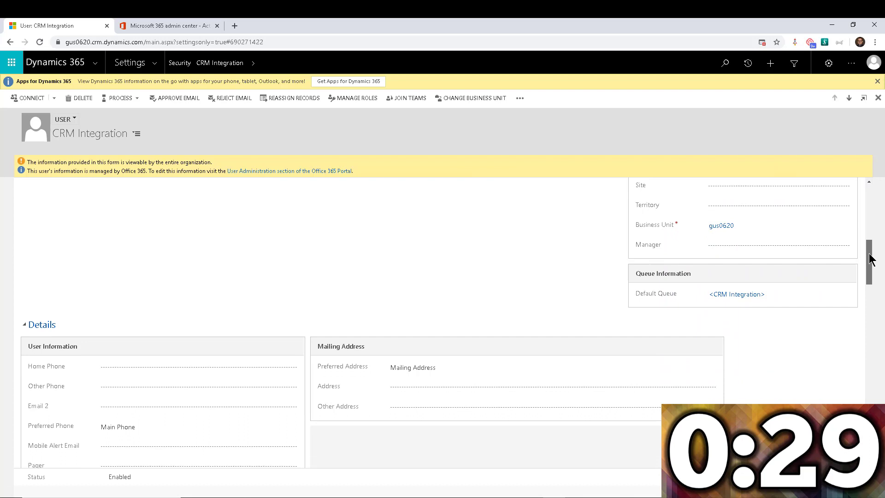
scroll("down", 3)
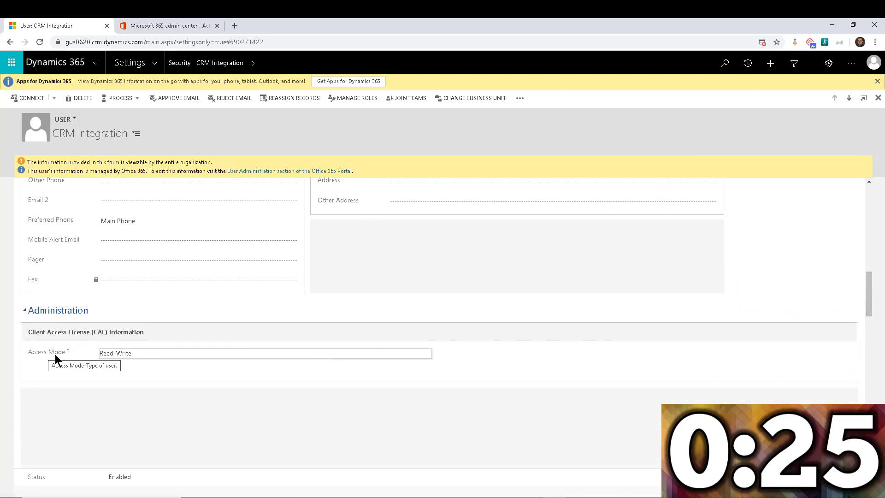
left_click(264, 353)
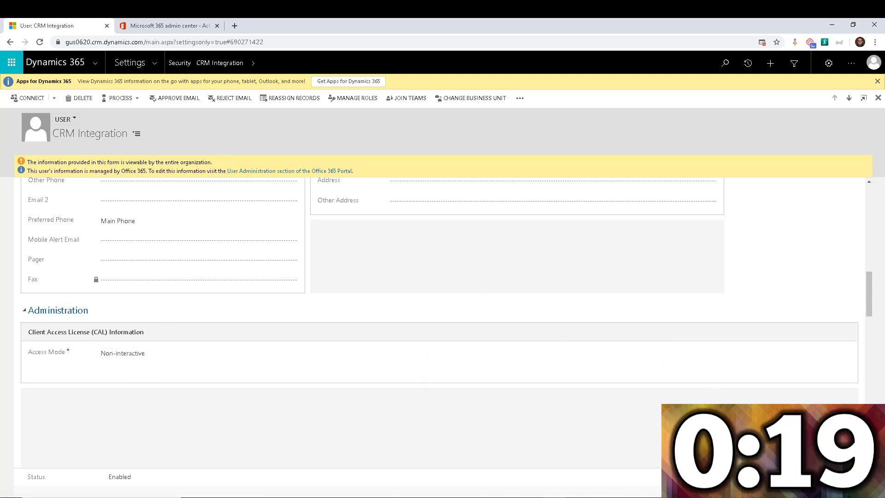
mouse_move(673, 309)
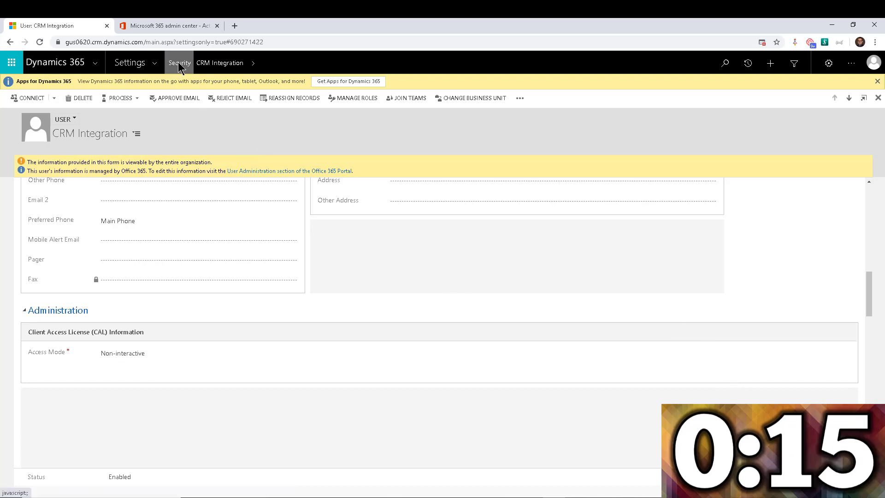
left_click(178, 62)
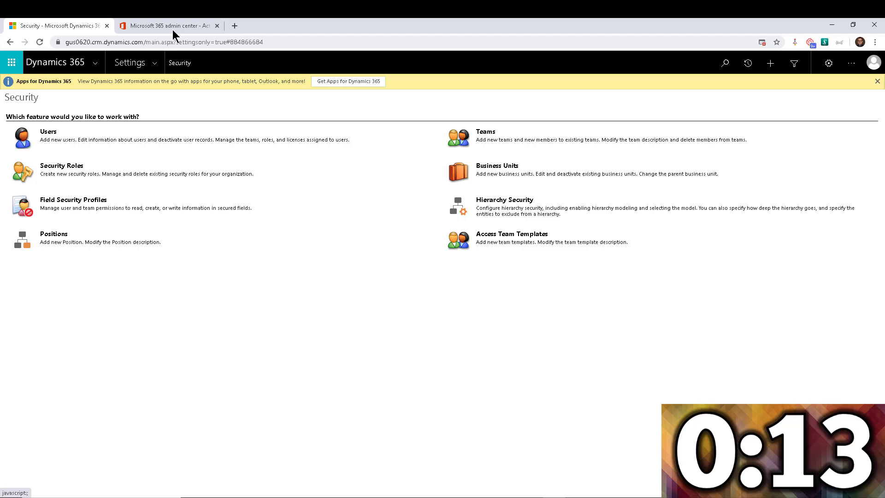
- Remove CRM Integration's Dynamics 365 Customer Engagement Plan license and save the change
left_click(168, 26)
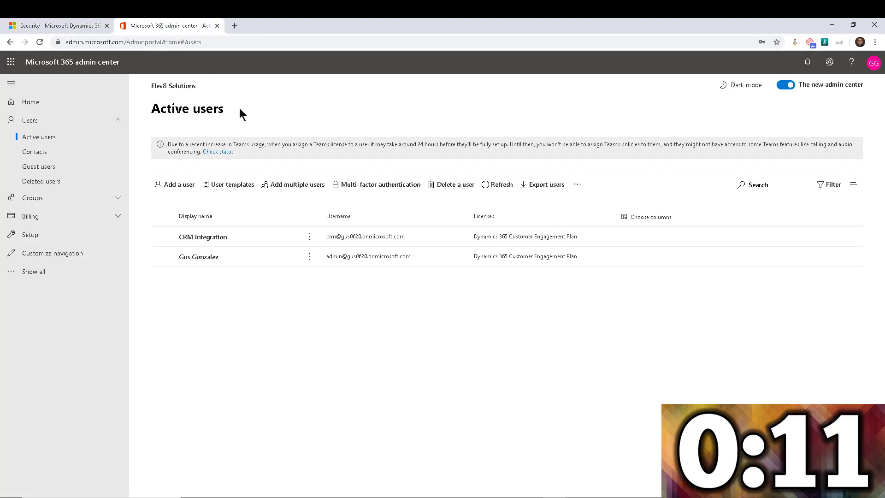
mouse_move(144, 241)
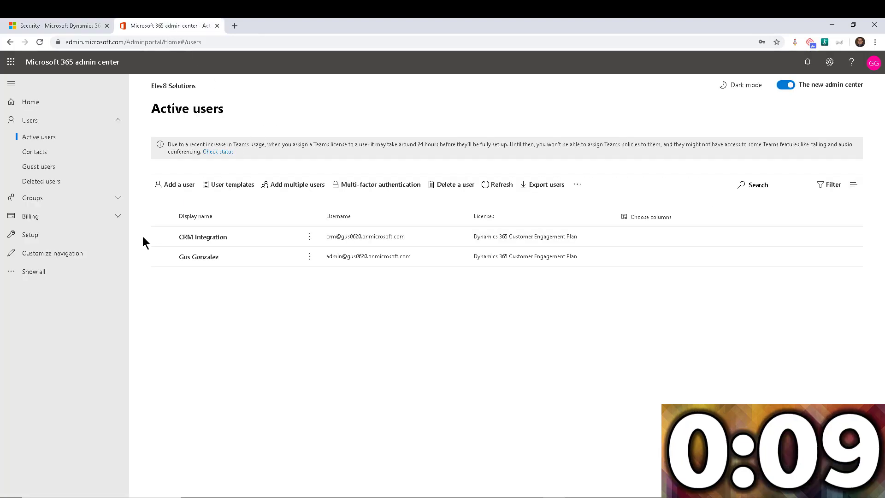
left_click(164, 237)
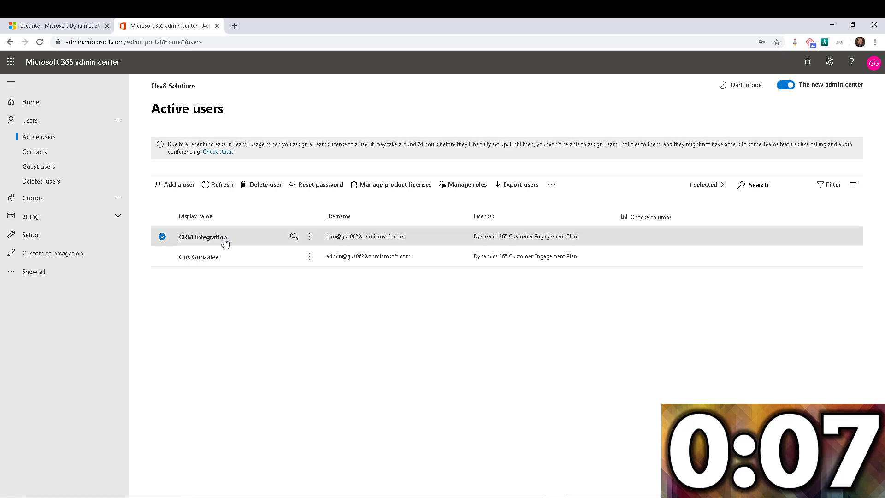
left_click(202, 237)
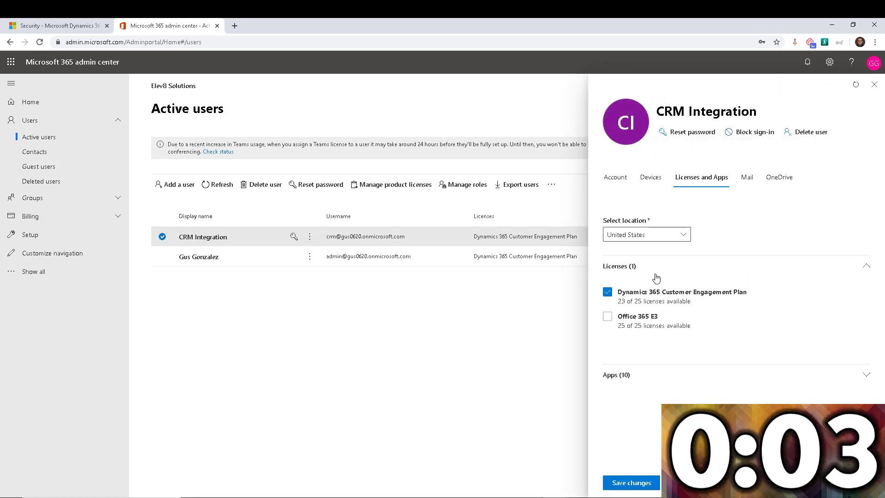
left_click(608, 293)
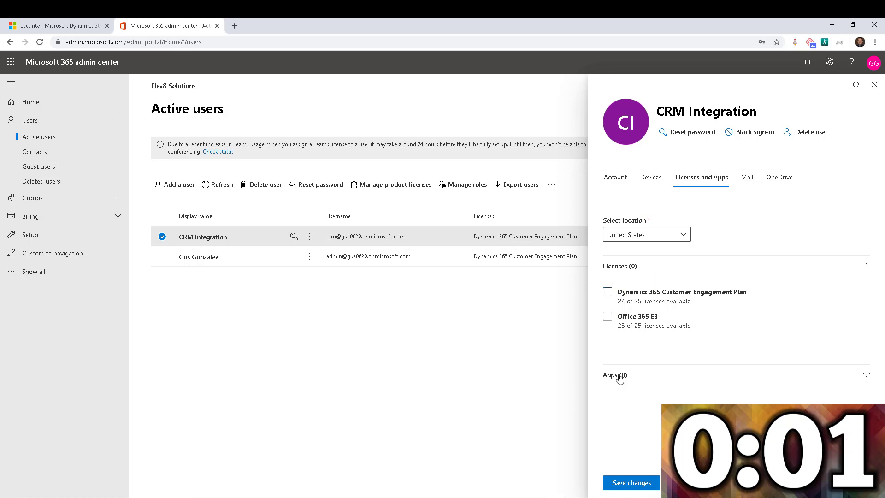
left_click(631, 482)
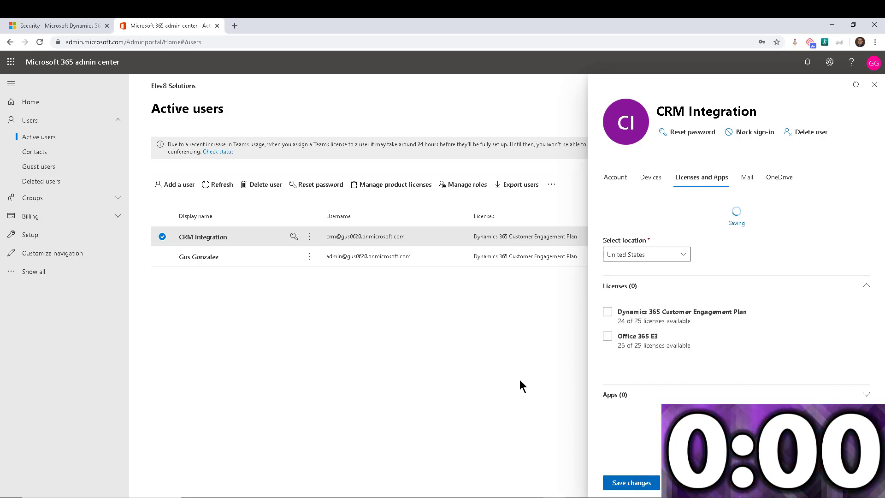